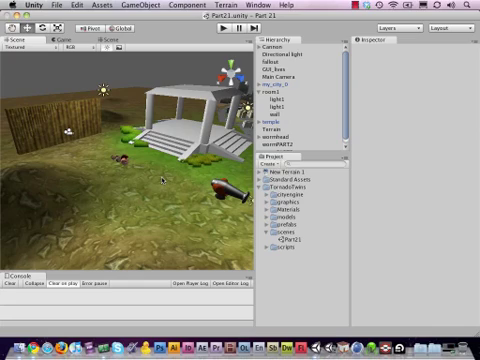
pyautogui.moveTo(228, 180)
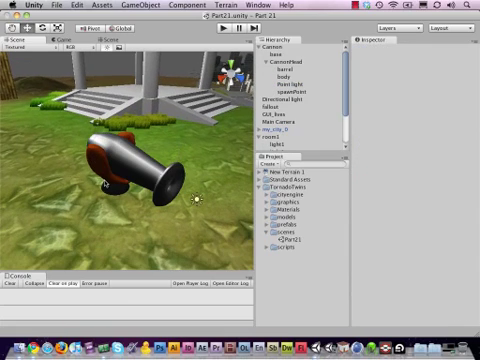
pyautogui.moveTo(104, 184)
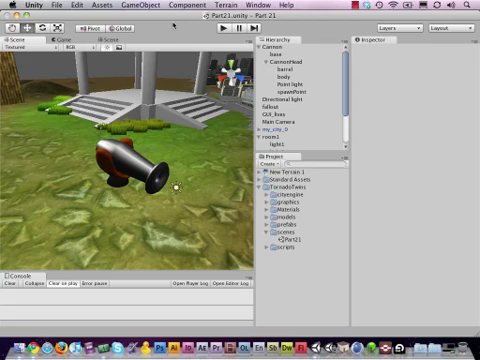
# Begin opening a different recent project from the File menu.
pyautogui.click(204, 8)
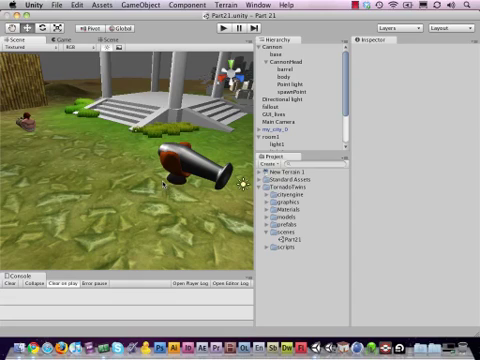
pyautogui.moveTo(60, 116)
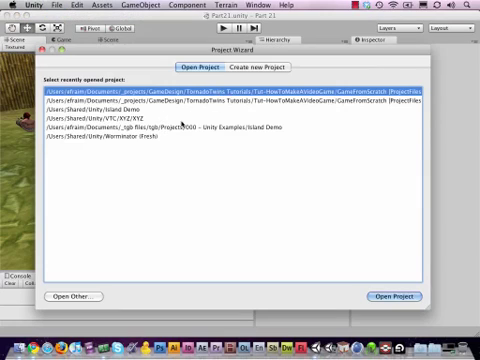
pyautogui.moveTo(186, 122)
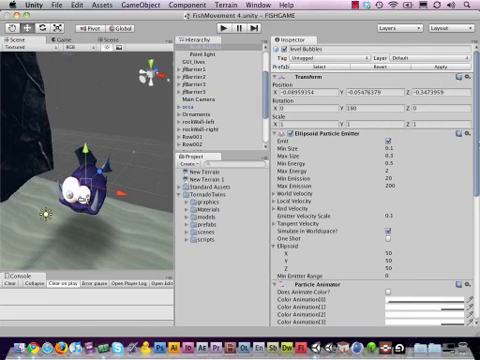
pyautogui.scroll(-3)
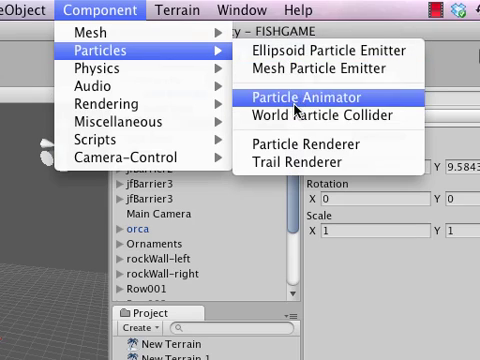
pyautogui.moveTo(300, 162)
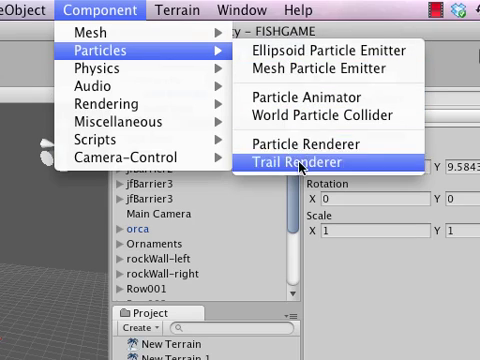
pyautogui.moveTo(304, 146)
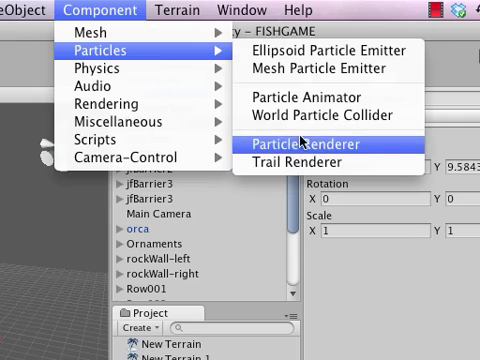
pyautogui.moveTo(330, 48)
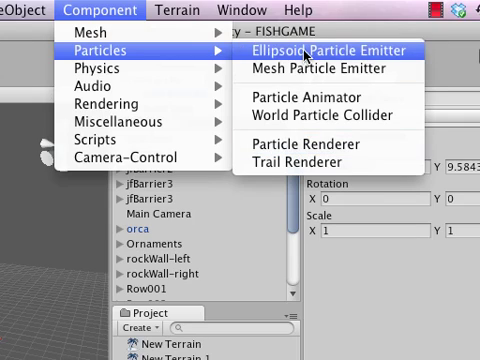
pyautogui.moveTo(398, 60)
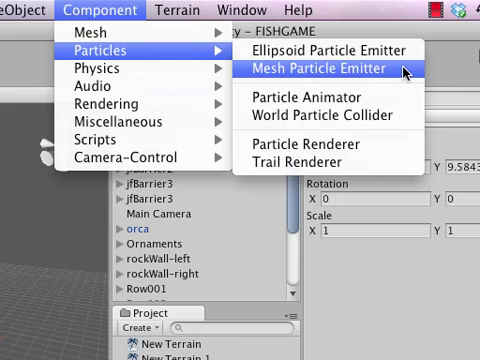
pyautogui.moveTo(330, 48)
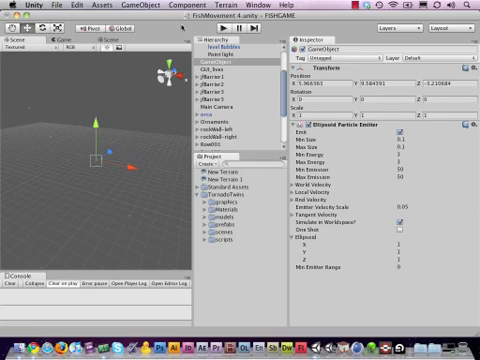
# Reopen the Component menu to add a Particle Animator to the empty object.
pyautogui.click(136, 4)
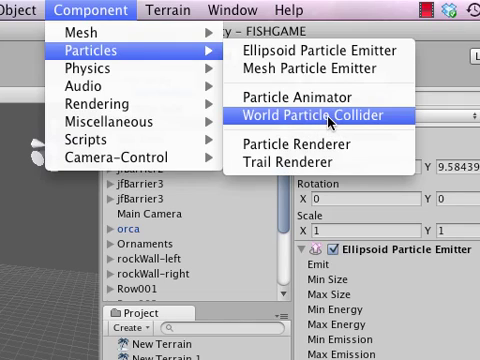
pyautogui.moveTo(332, 120)
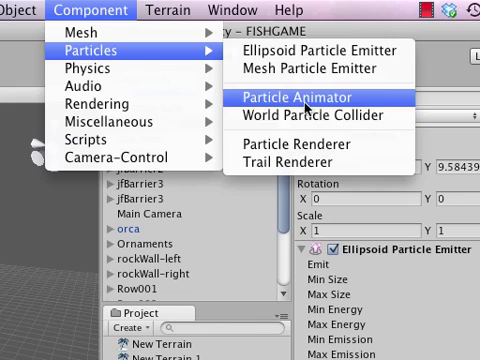
pyautogui.moveTo(352, 96)
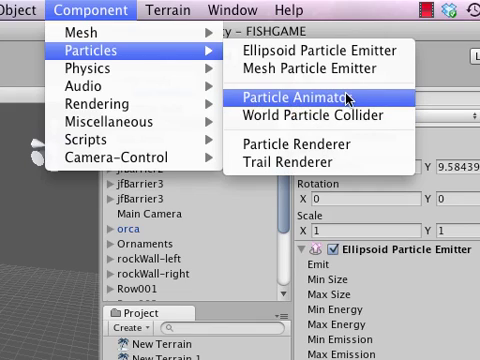